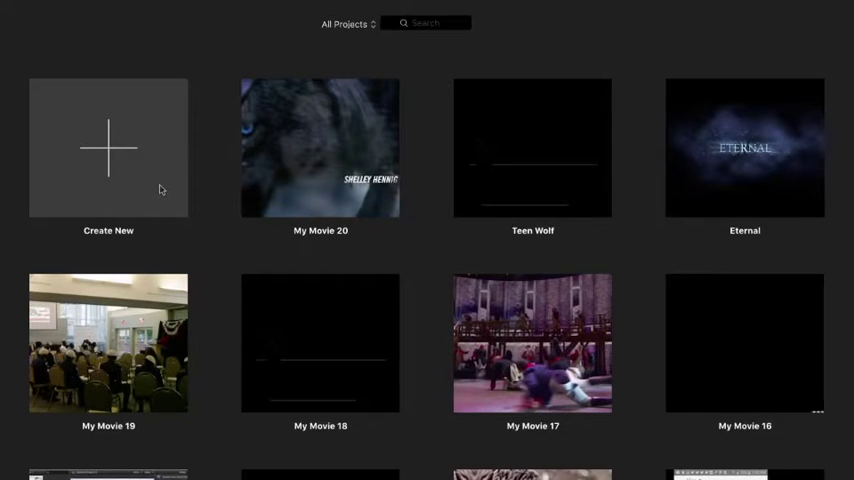
mouse_move(44, 16)
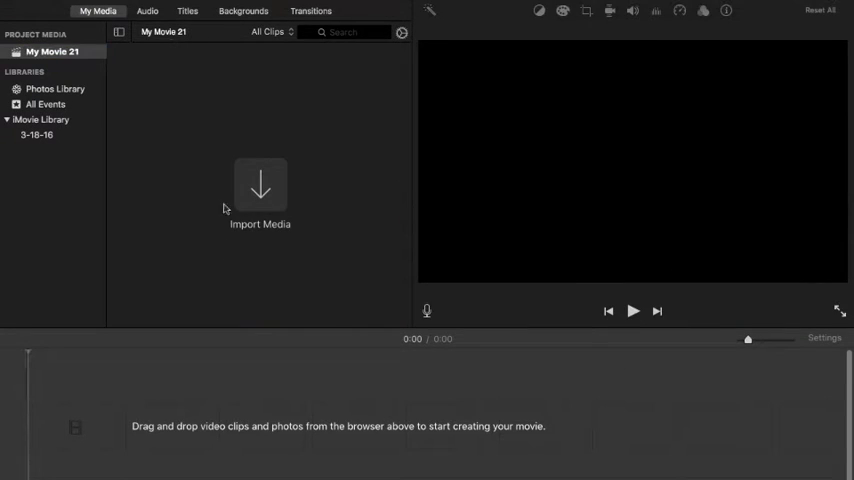
Step: Import the interview and dark-scene video files from Downloads into My Movie 21
click(260, 190)
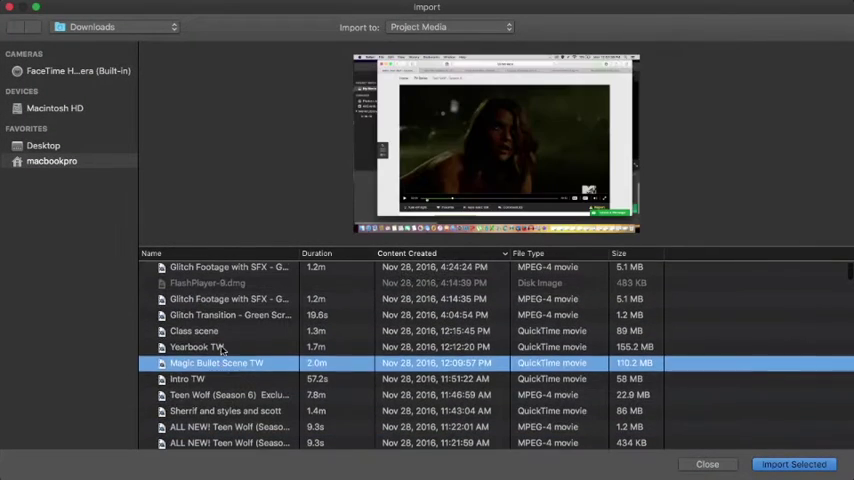
click(792, 464)
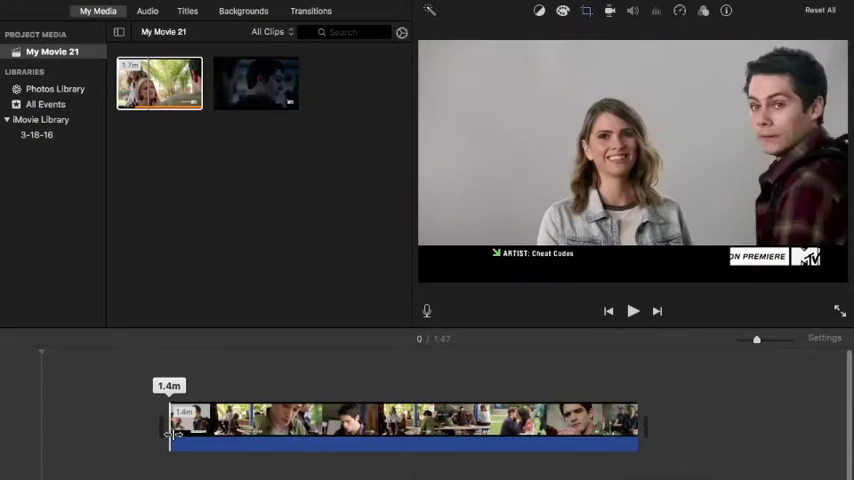
Step: Place the interview clip onto the movie timeline
drag(170, 432, 132, 444)
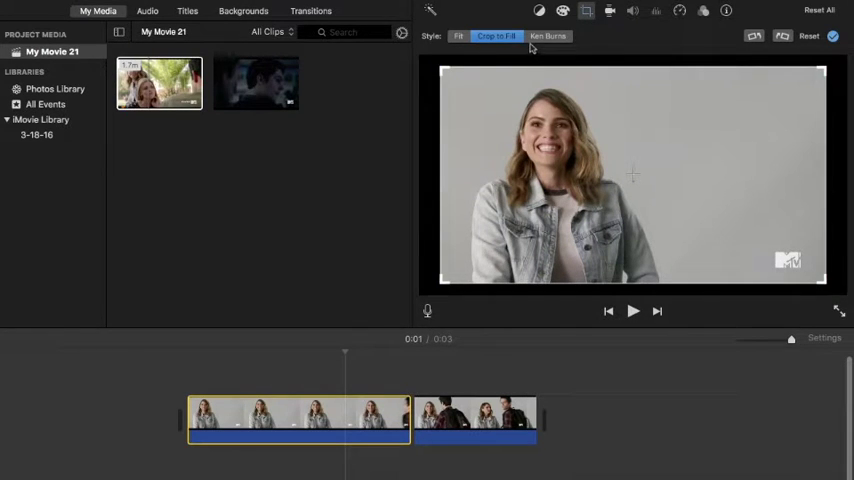
Step: Apply a Ken Burns zoom ending on a tight frame around the woman's face
click(548, 36)
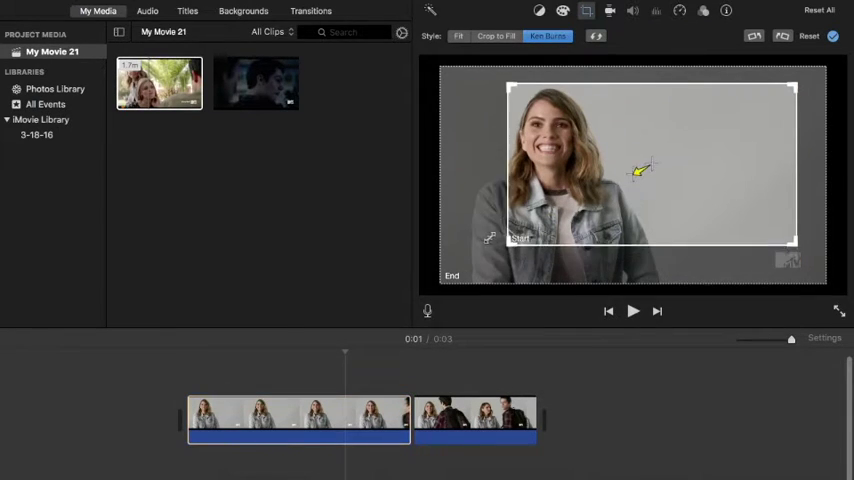
drag(640, 170, 660, 160)
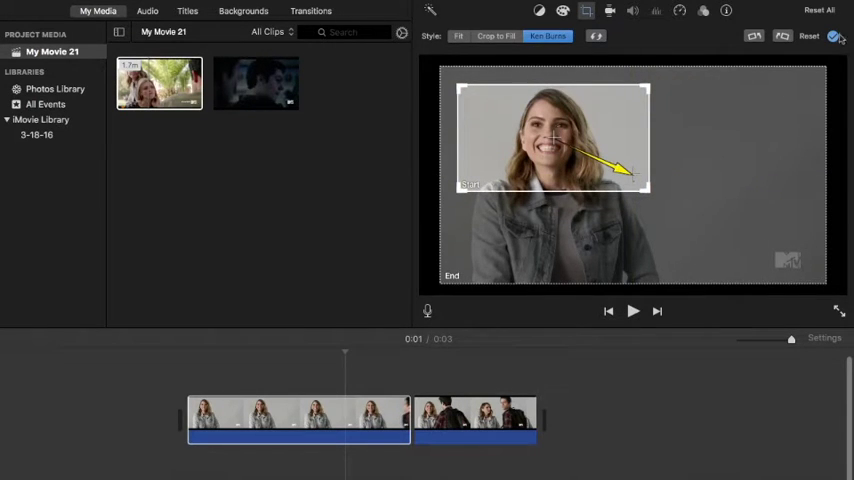
click(632, 310)
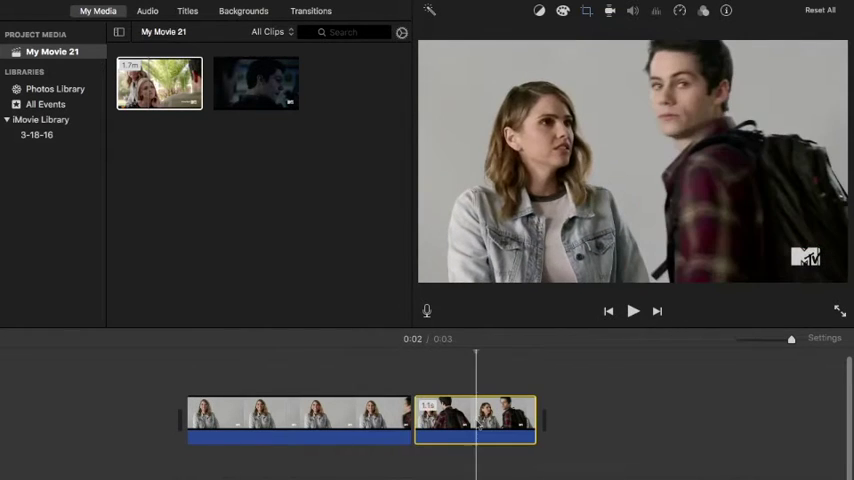
click(586, 12)
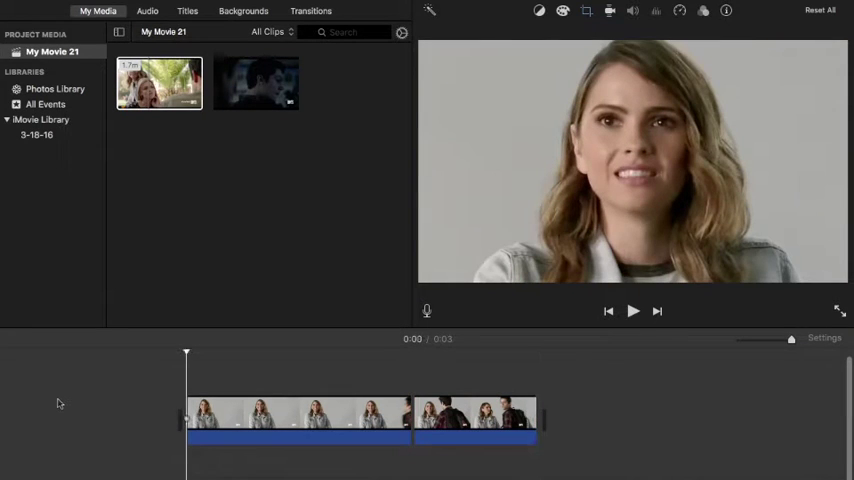
Step: Set the zooming woman clip to Fast speed and play it back
click(632, 312)
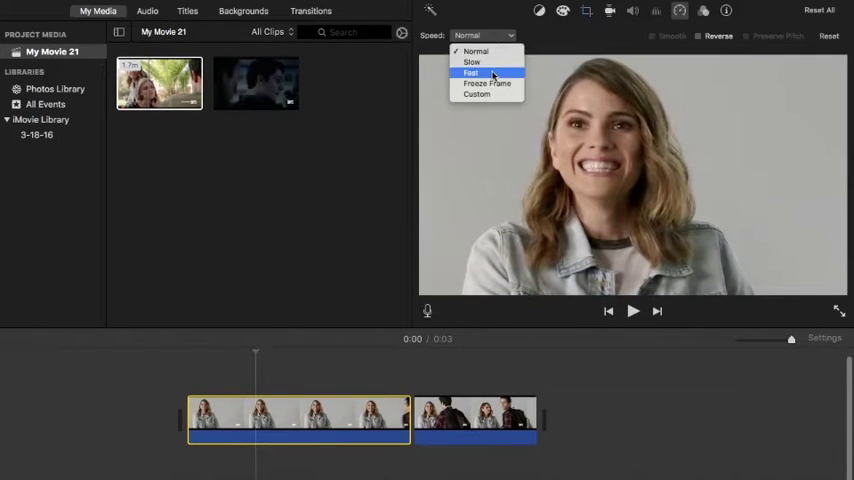
click(470, 72)
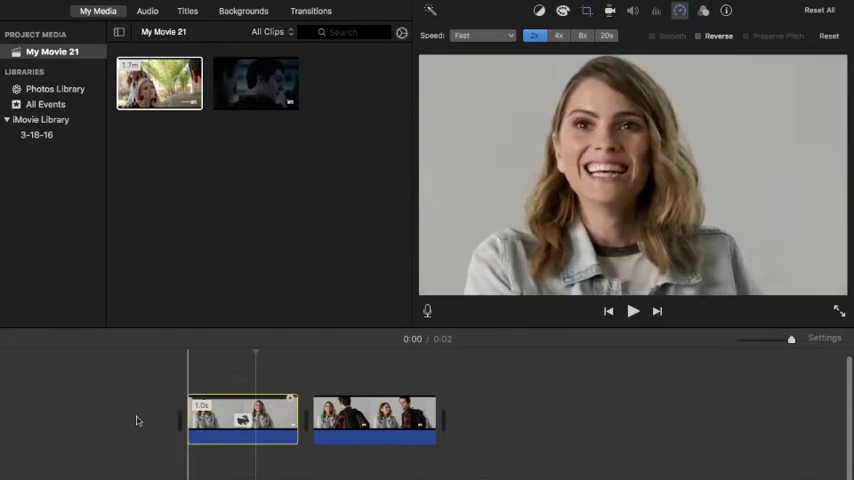
click(632, 312)
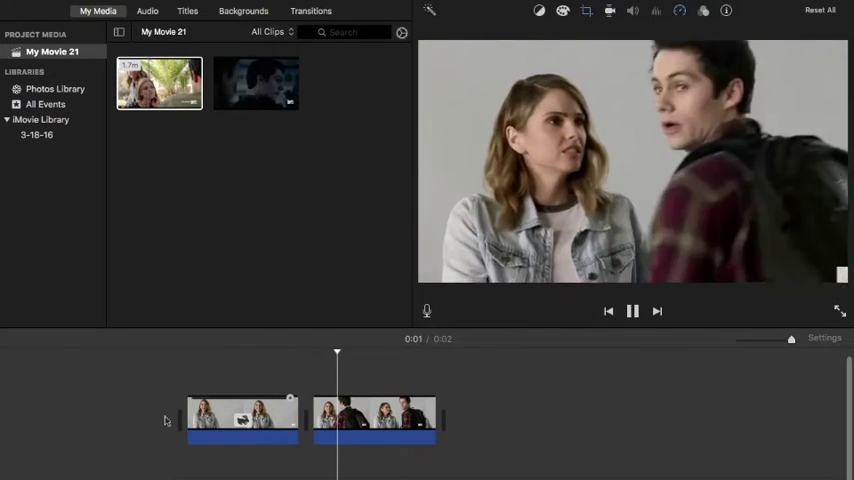
Step: Select the two-actor clip and check its speed setting
click(374, 416)
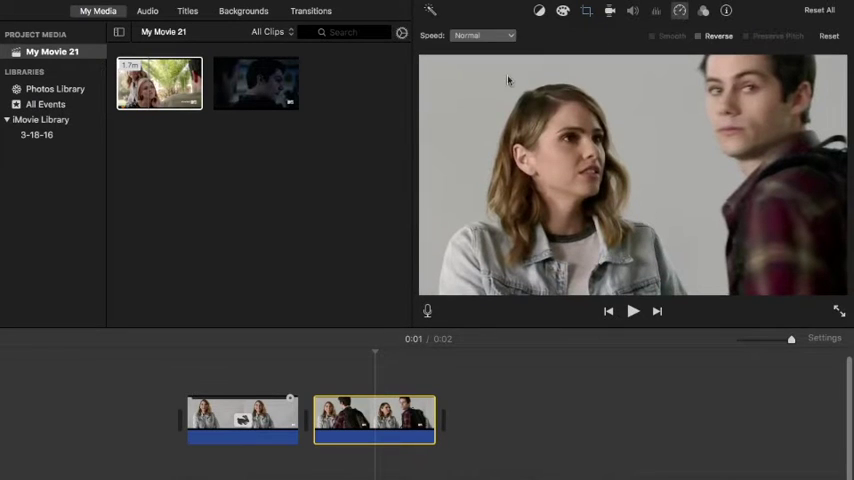
click(484, 36)
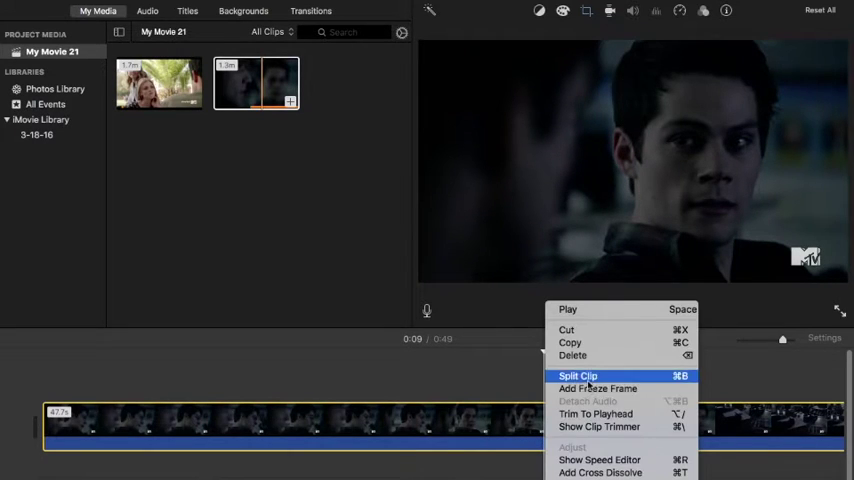
Step: Split the dark scene repeatedly into short clips and delete the unwanted pieces
click(576, 376)
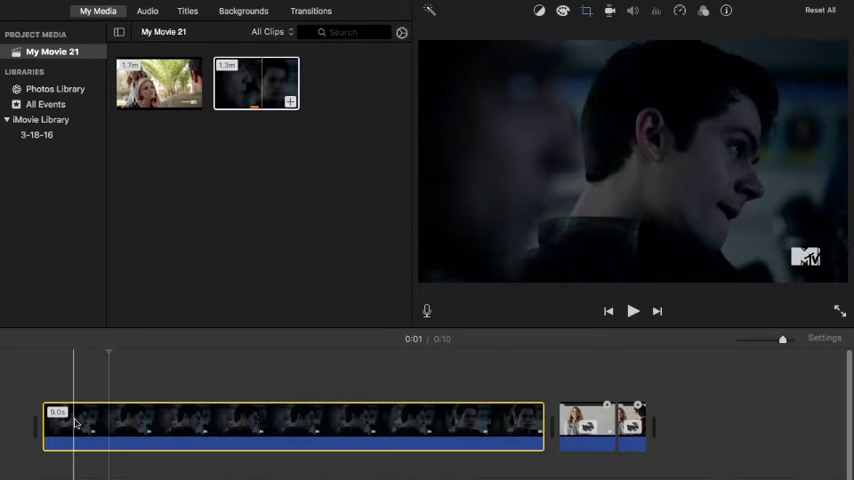
right_click(76, 424)
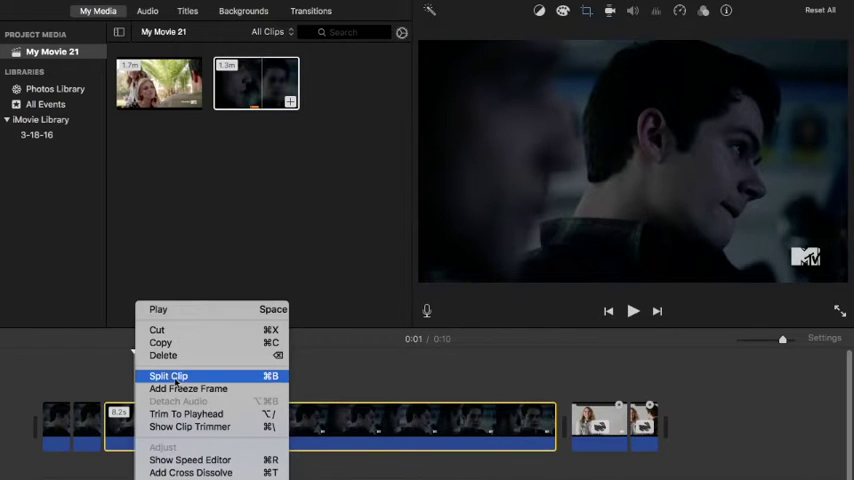
click(168, 376)
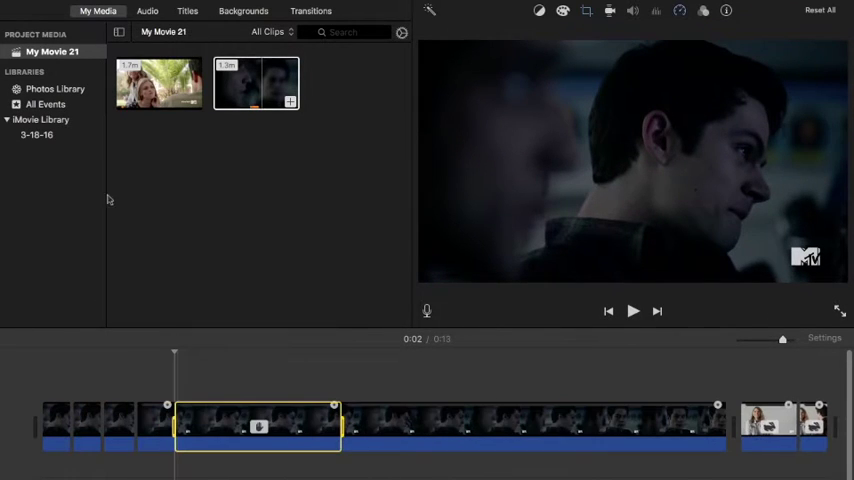
right_click(258, 424)
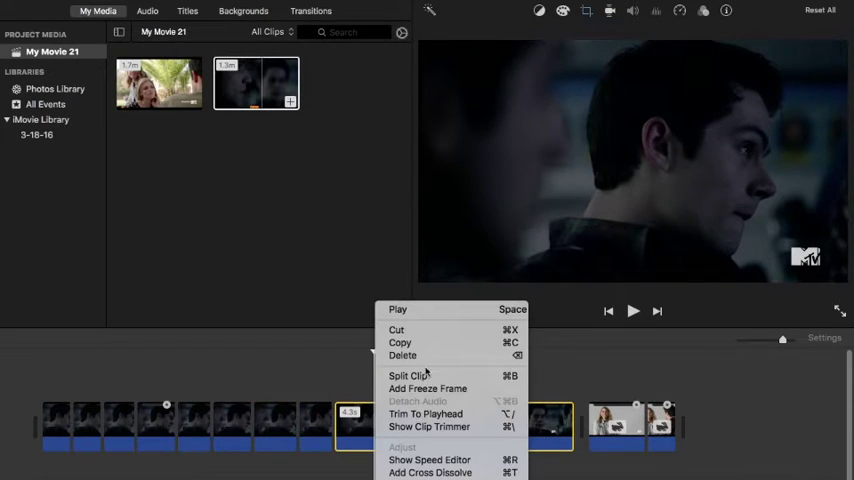
mouse_move(436, 356)
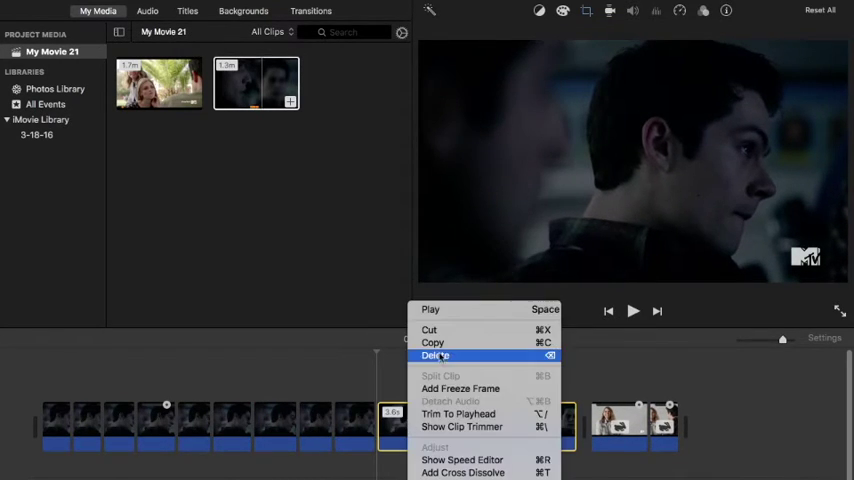
click(436, 356)
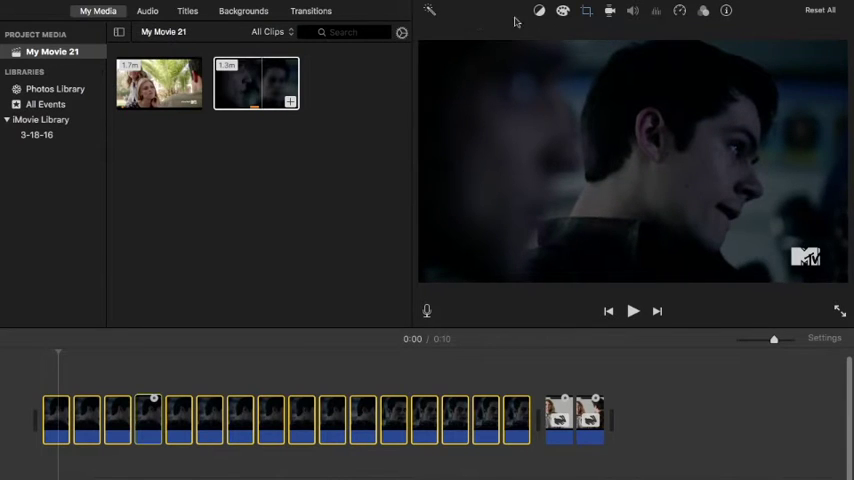
Step: Crop the short dark-scene clips to a tighter frame on the actor
click(586, 12)
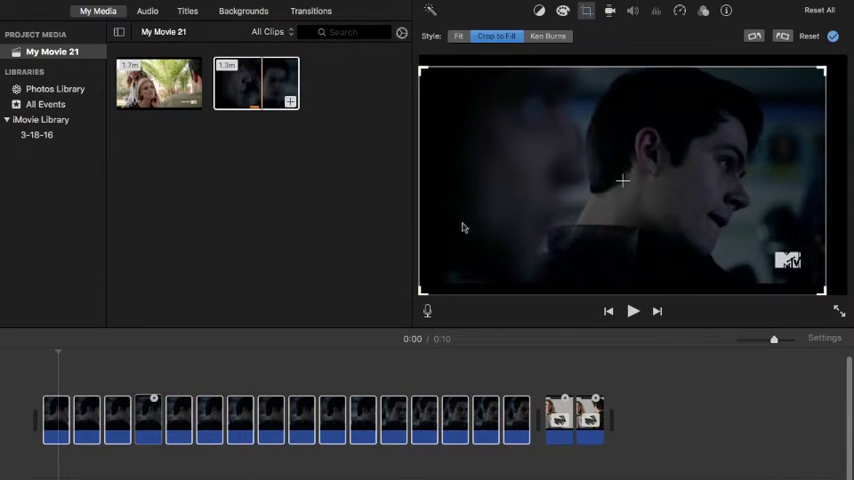
click(548, 36)
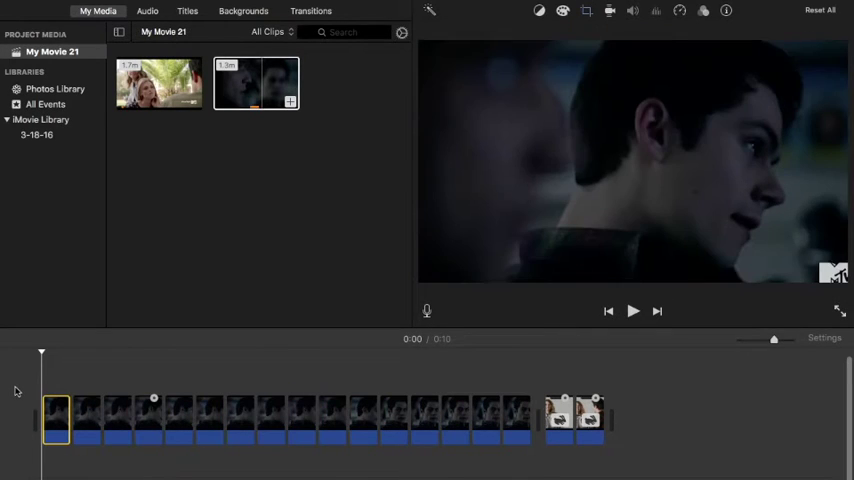
click(632, 312)
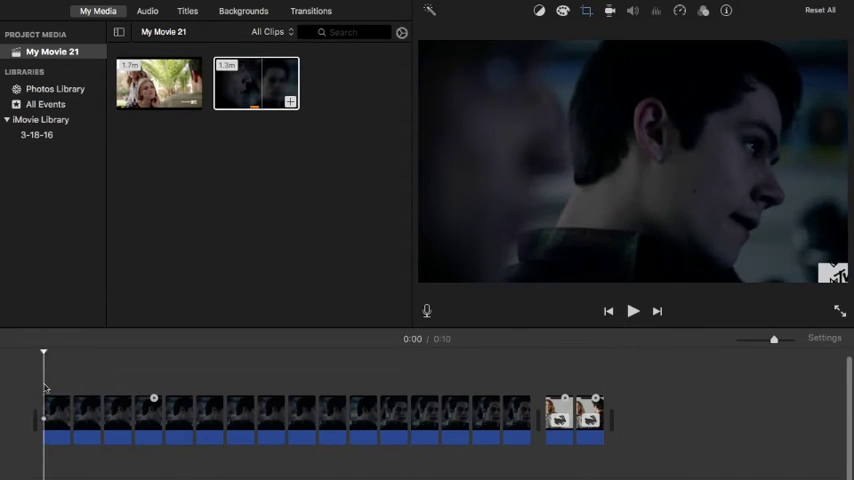
click(632, 312)
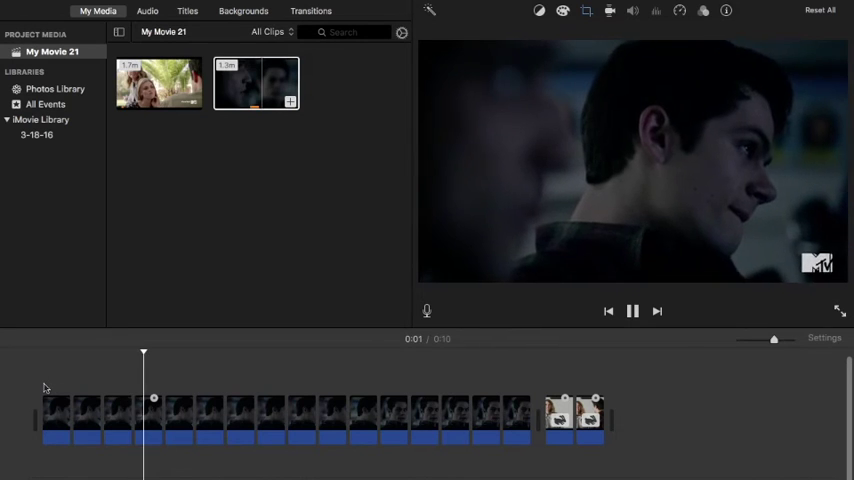